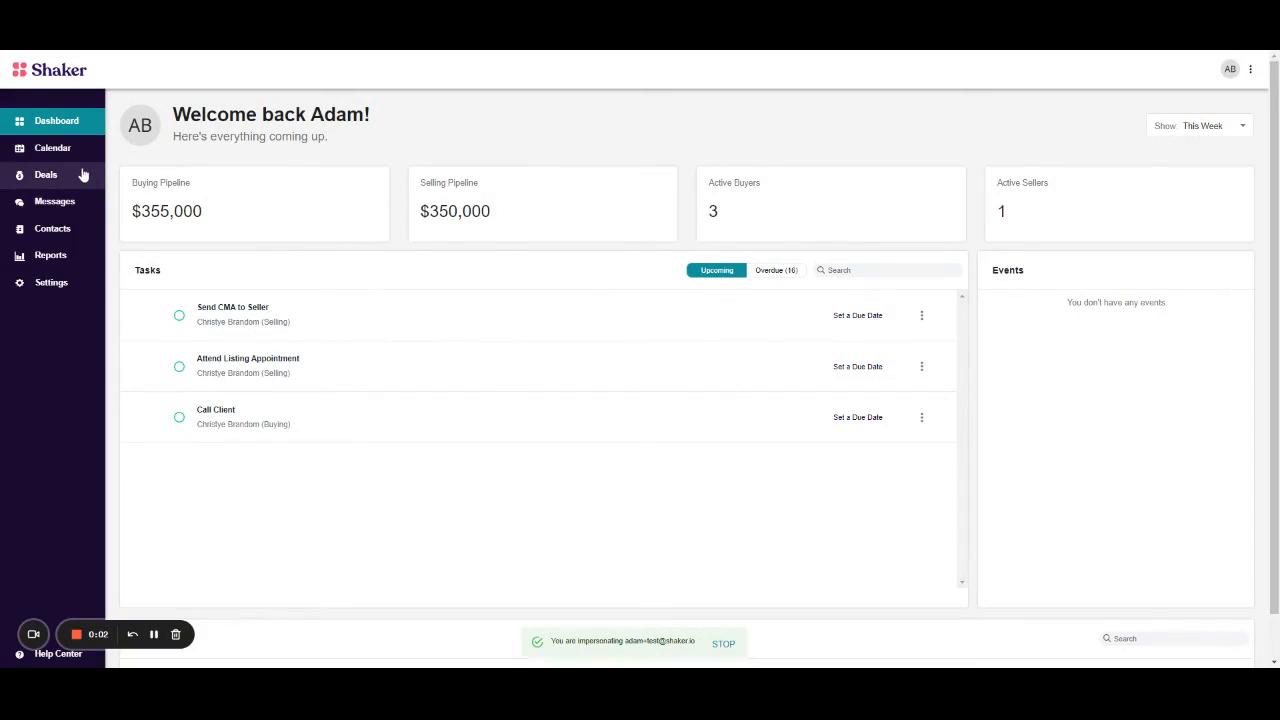
- Start a new deal from the Buying deals board
click(46, 174)
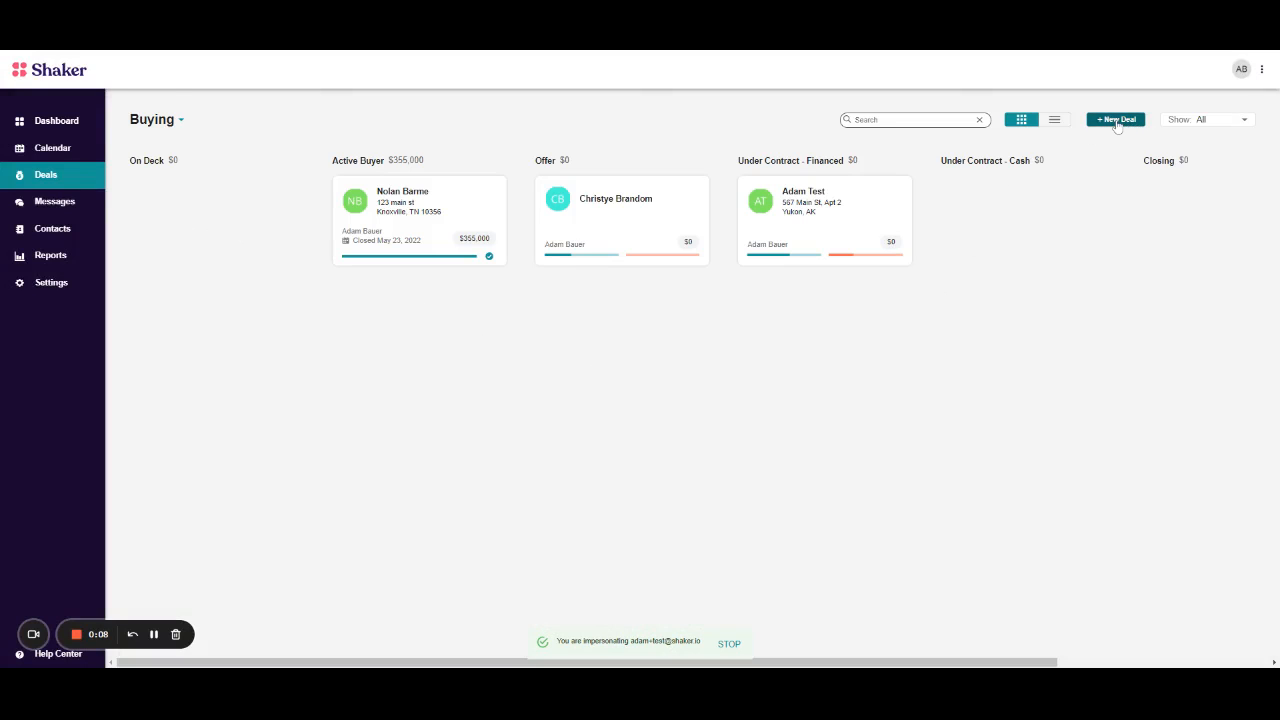
click(1116, 120)
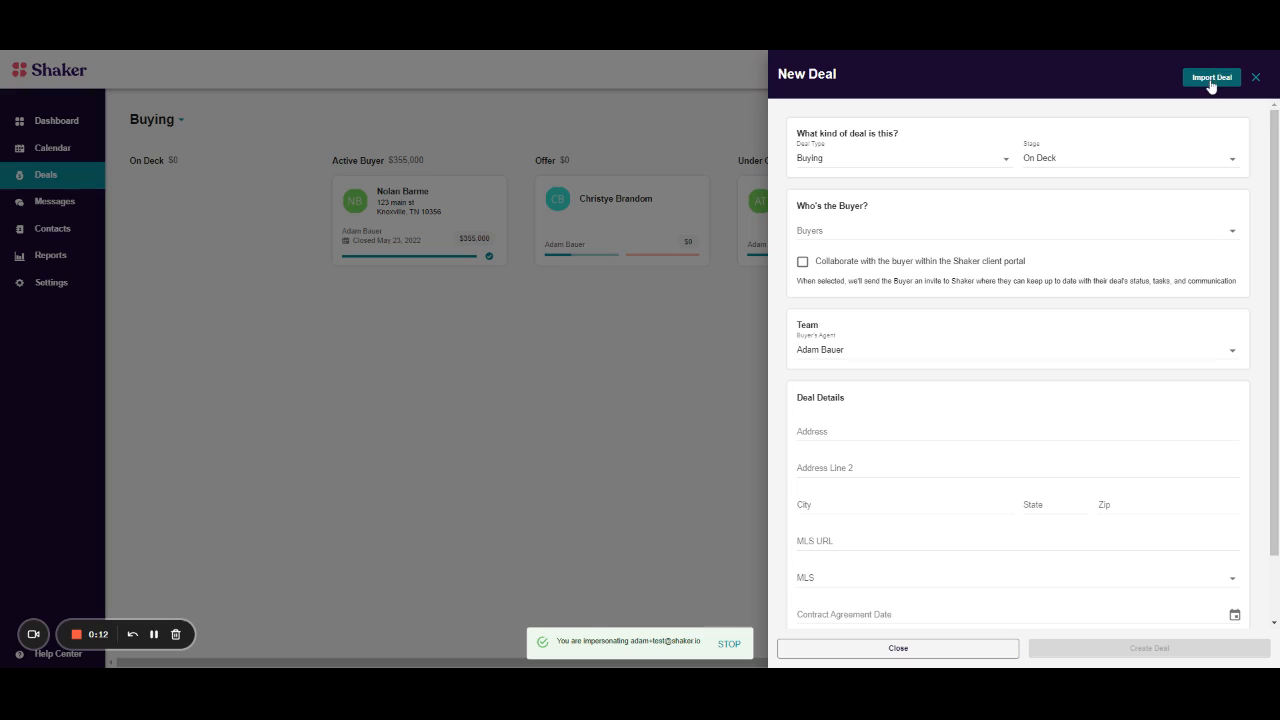
- Choose SkySlope as the import source with the Test Office testing account as agent
click(1212, 76)
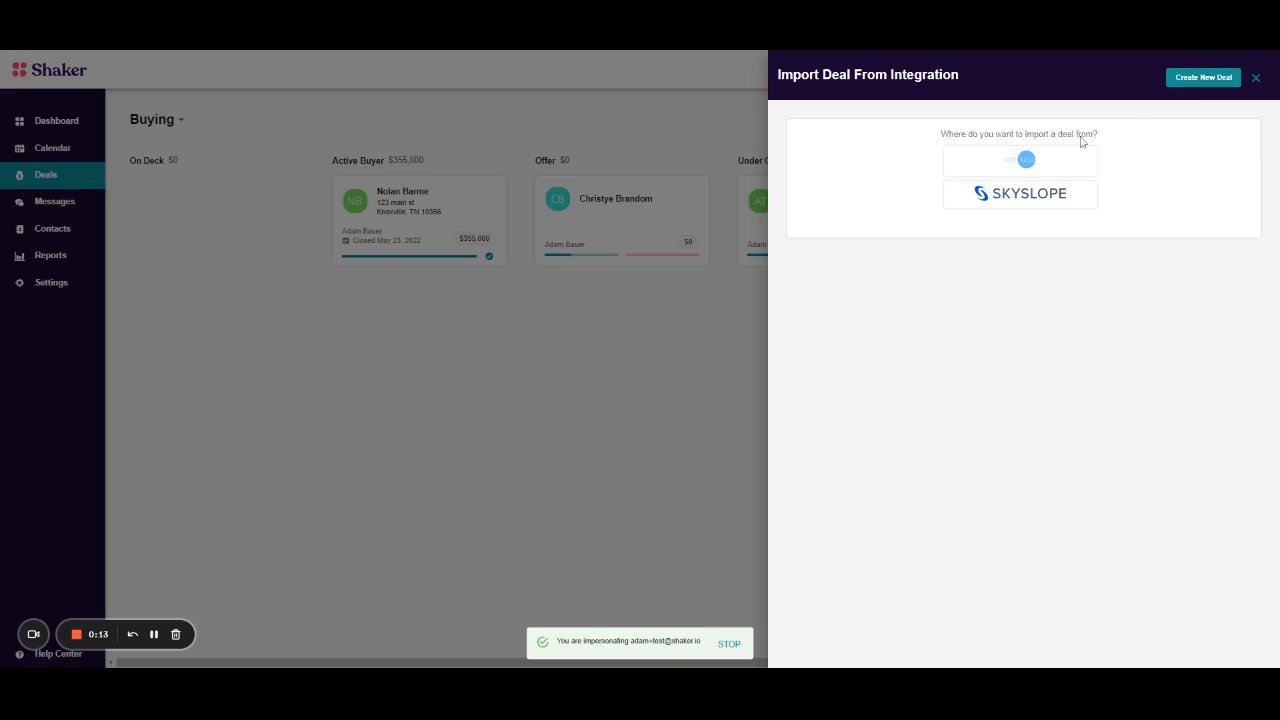
click(1020, 192)
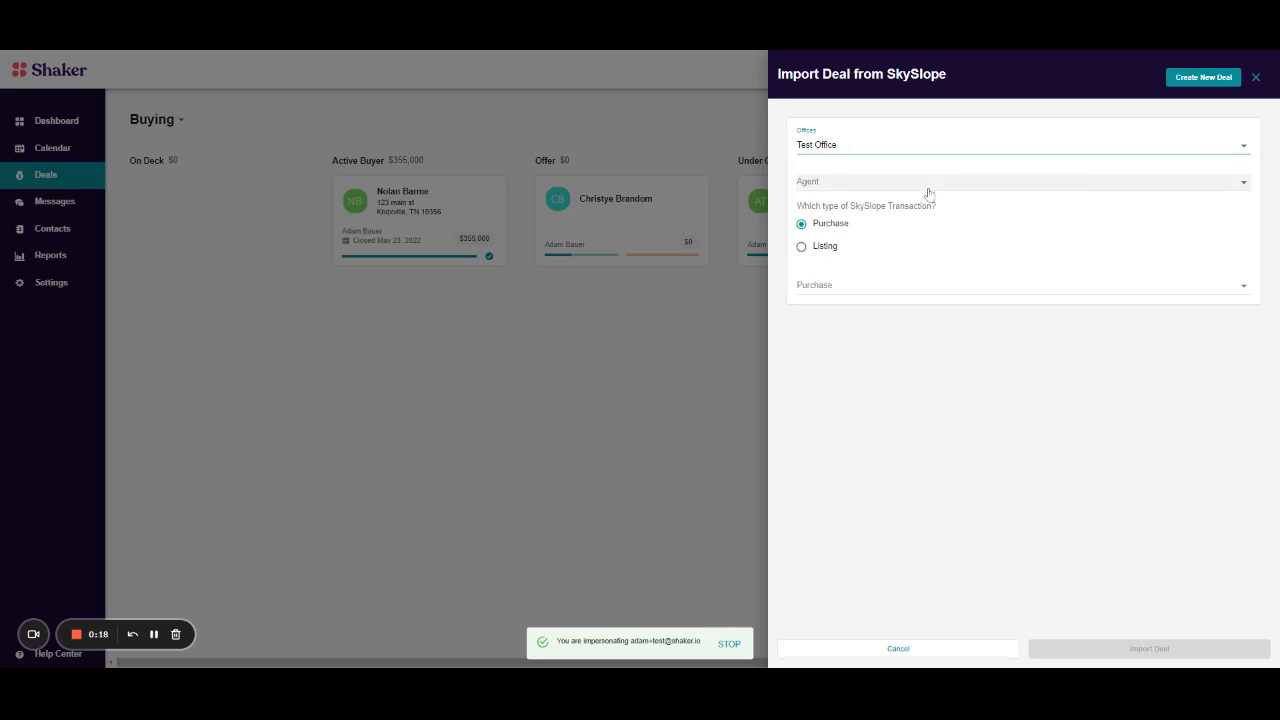
click(1020, 180)
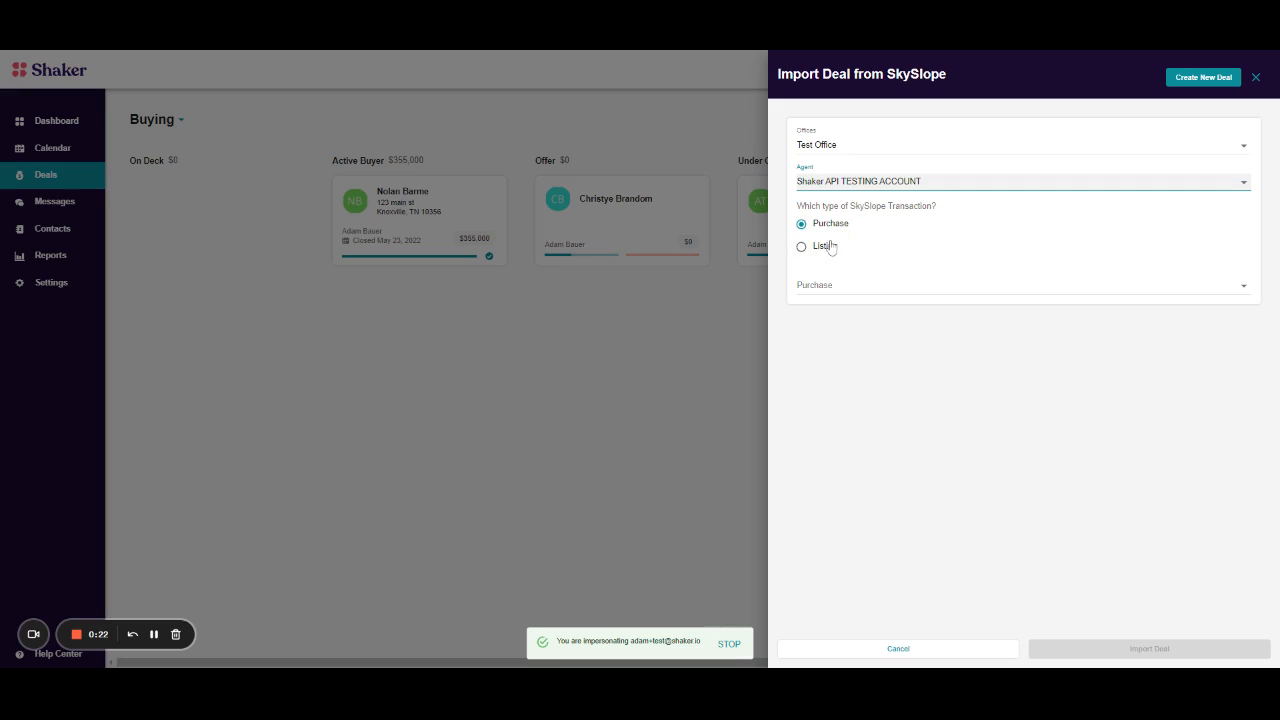
click(1020, 284)
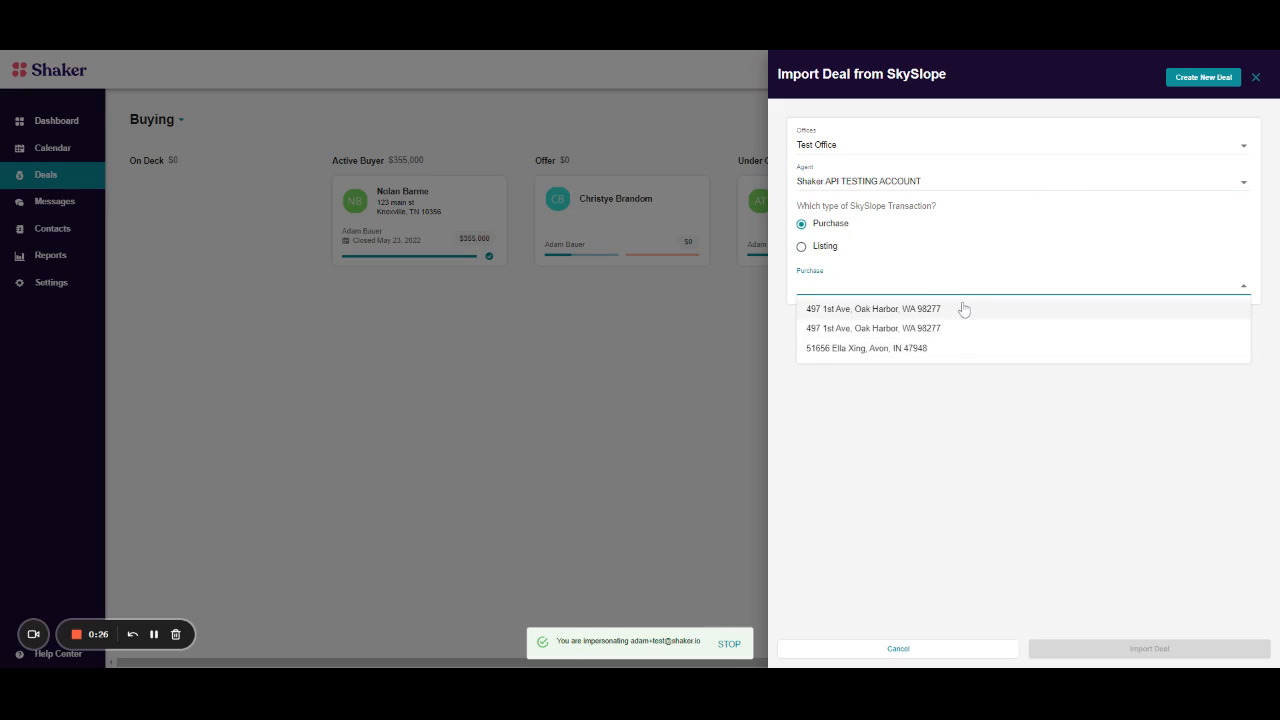
click(1020, 284)
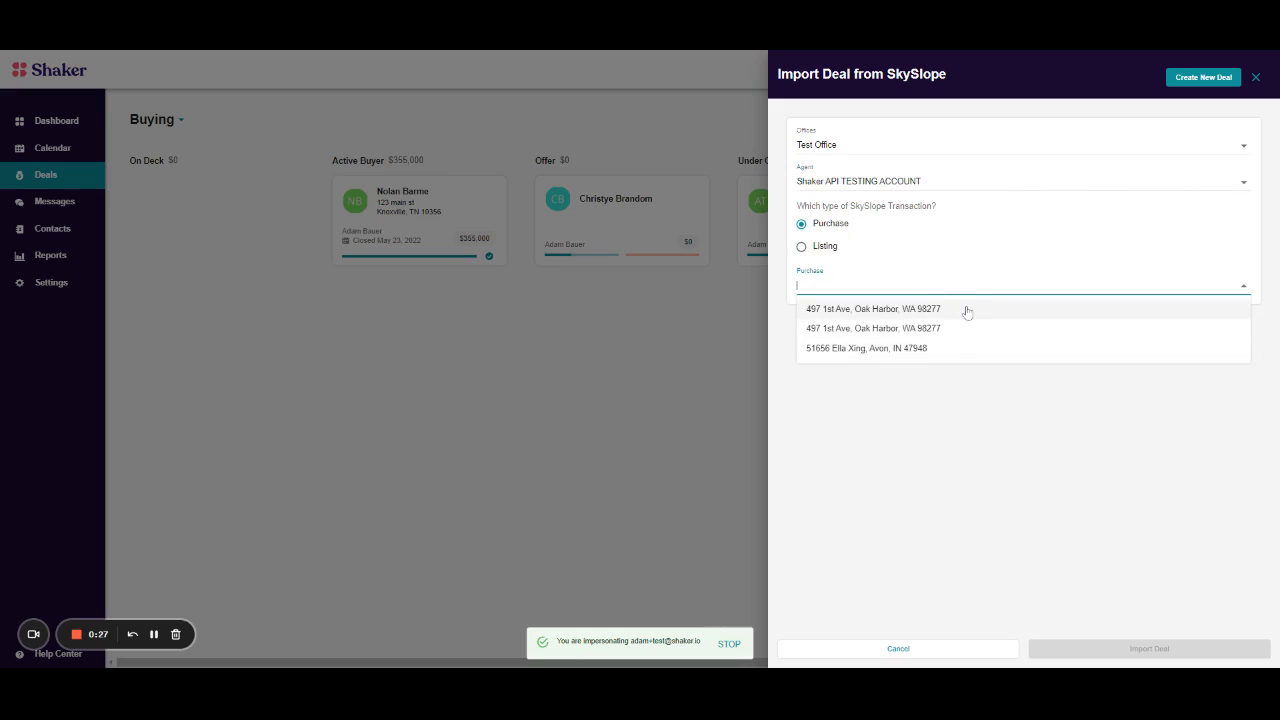
click(872, 308)
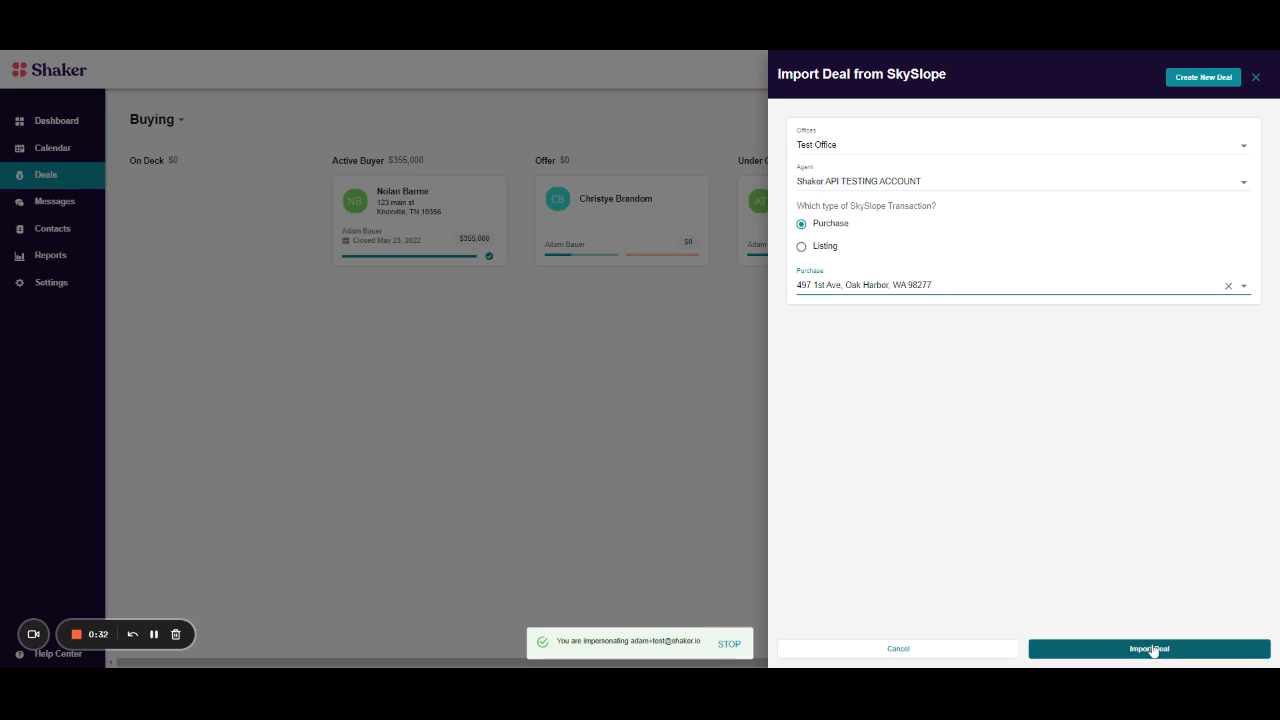
click(1148, 648)
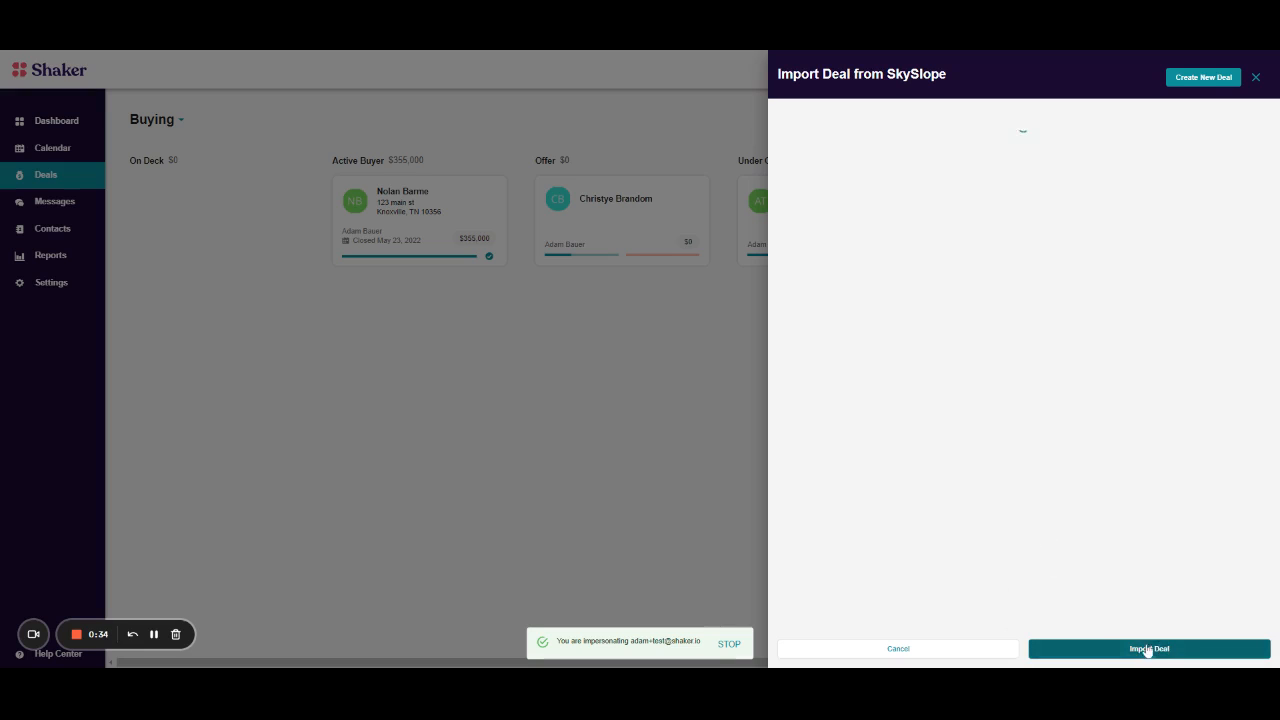
- Set the imported deal's stage to Active Buyer
click(1148, 648)
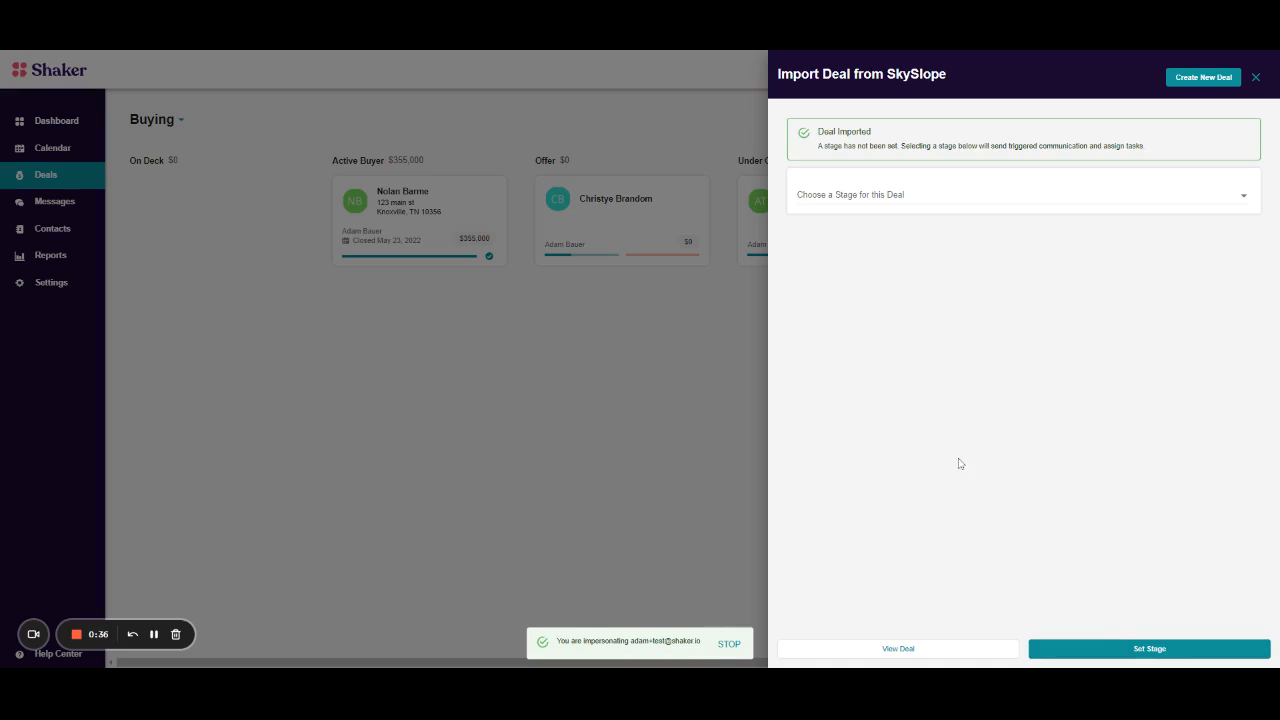
mouse_move(1068, 264)
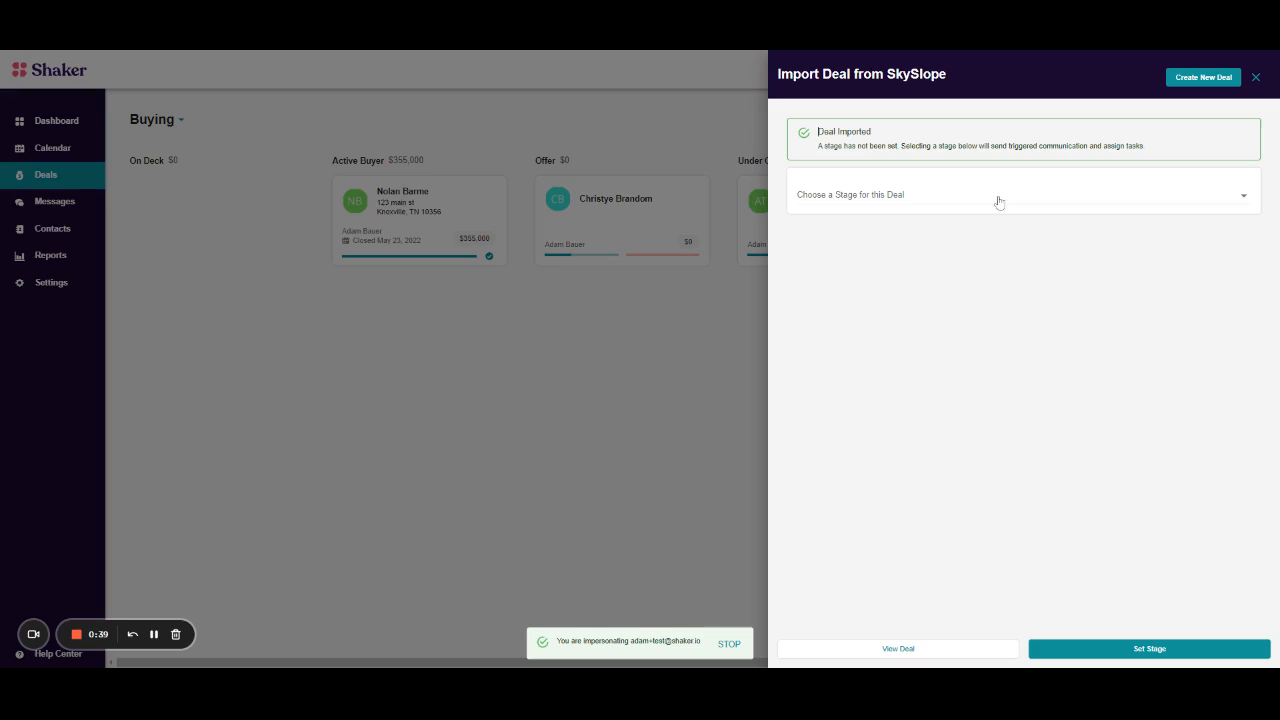
click(1020, 194)
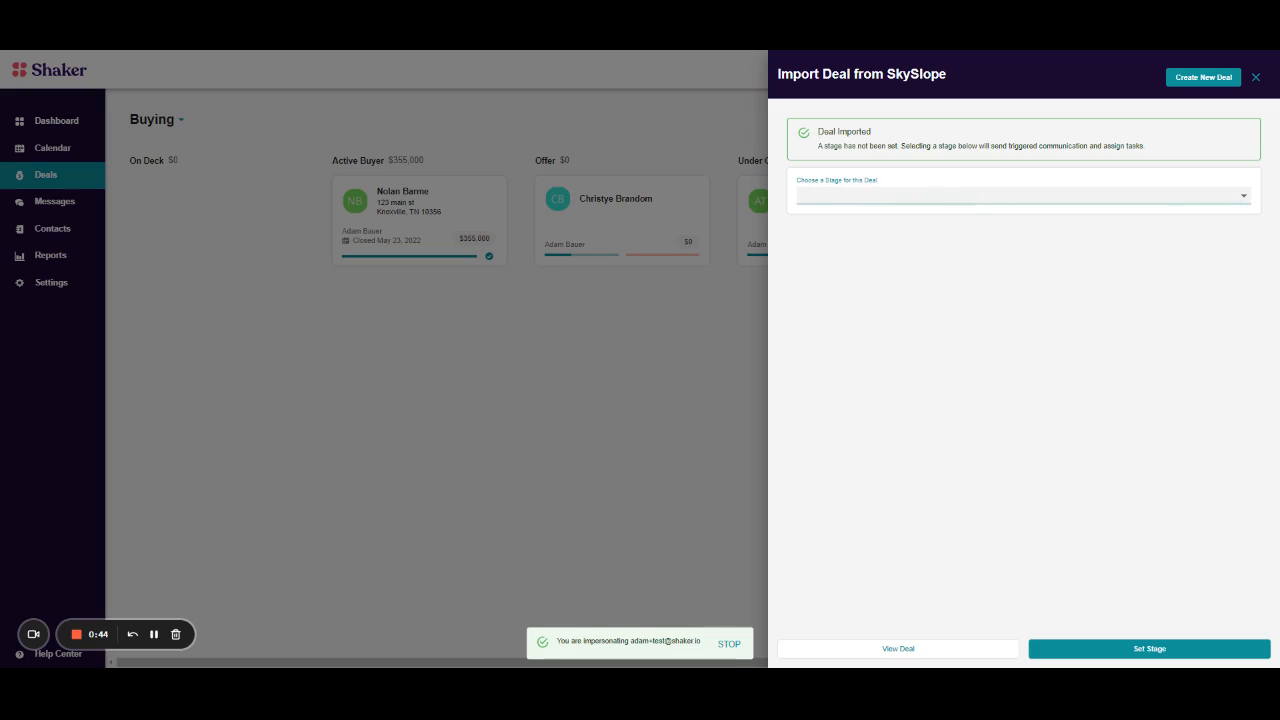
click(1020, 196)
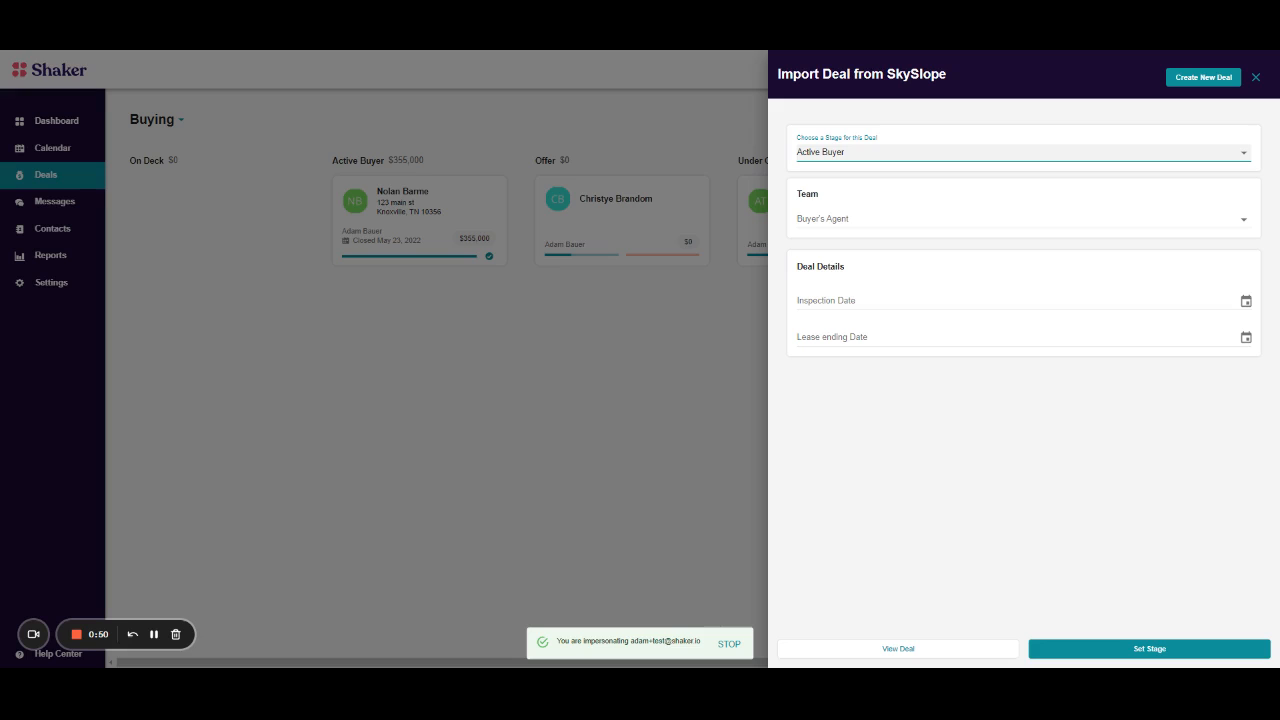
click(1020, 218)
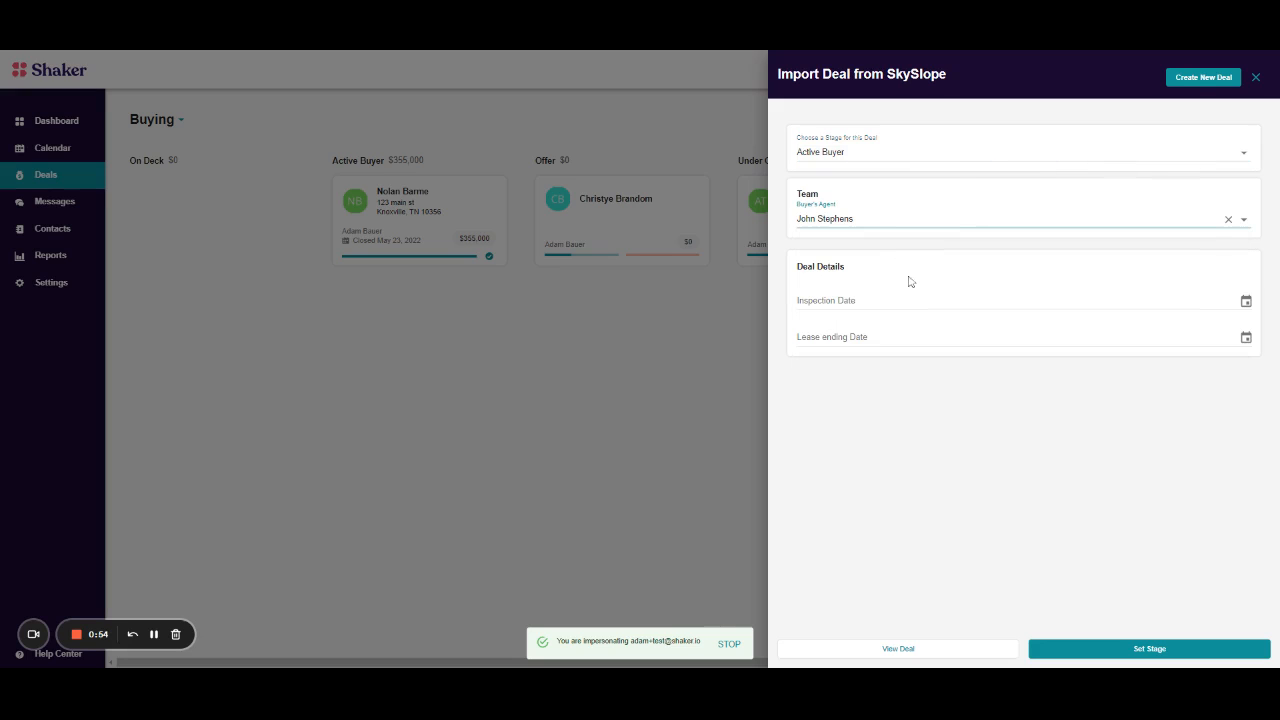
mouse_move(896, 348)
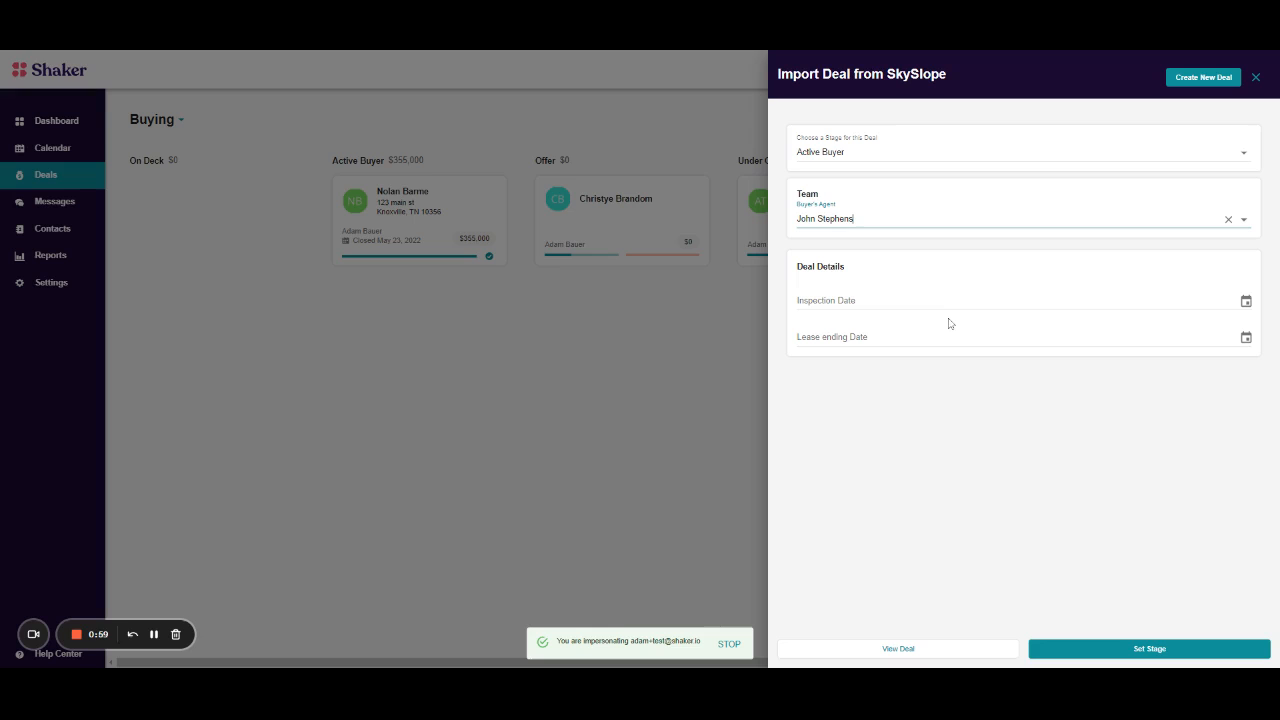
mouse_move(984, 396)
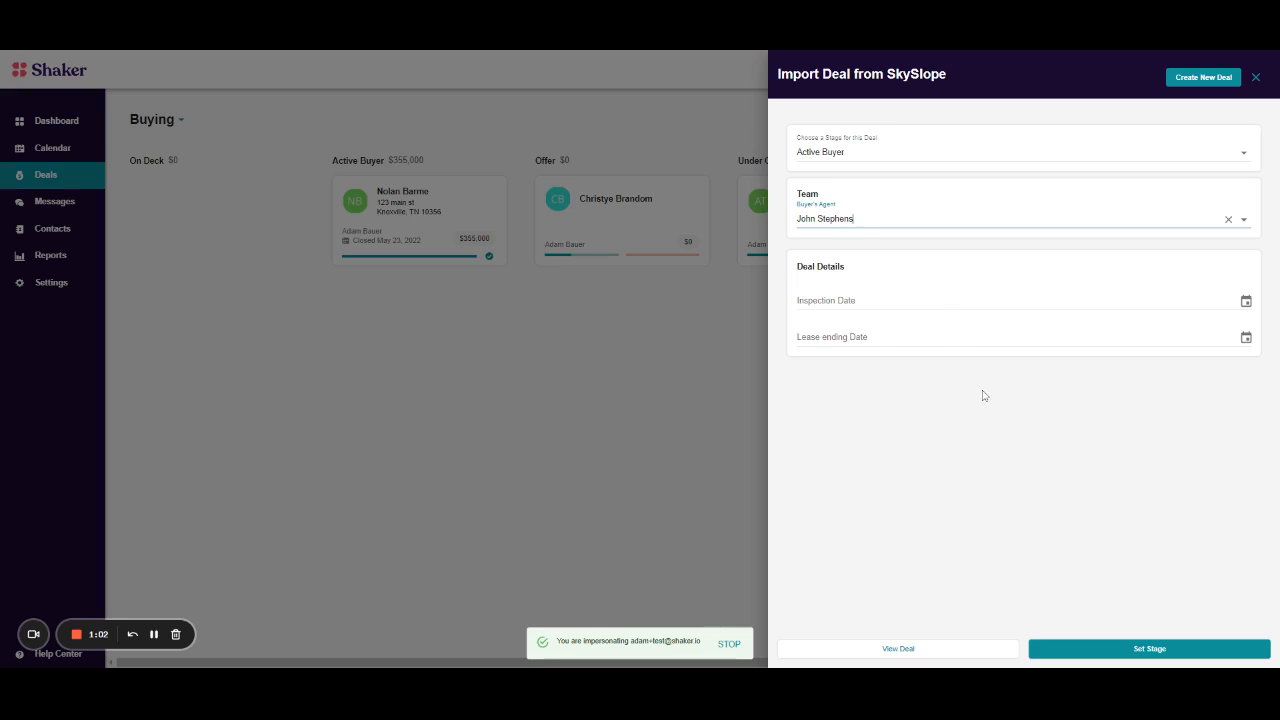
mouse_move(960, 398)
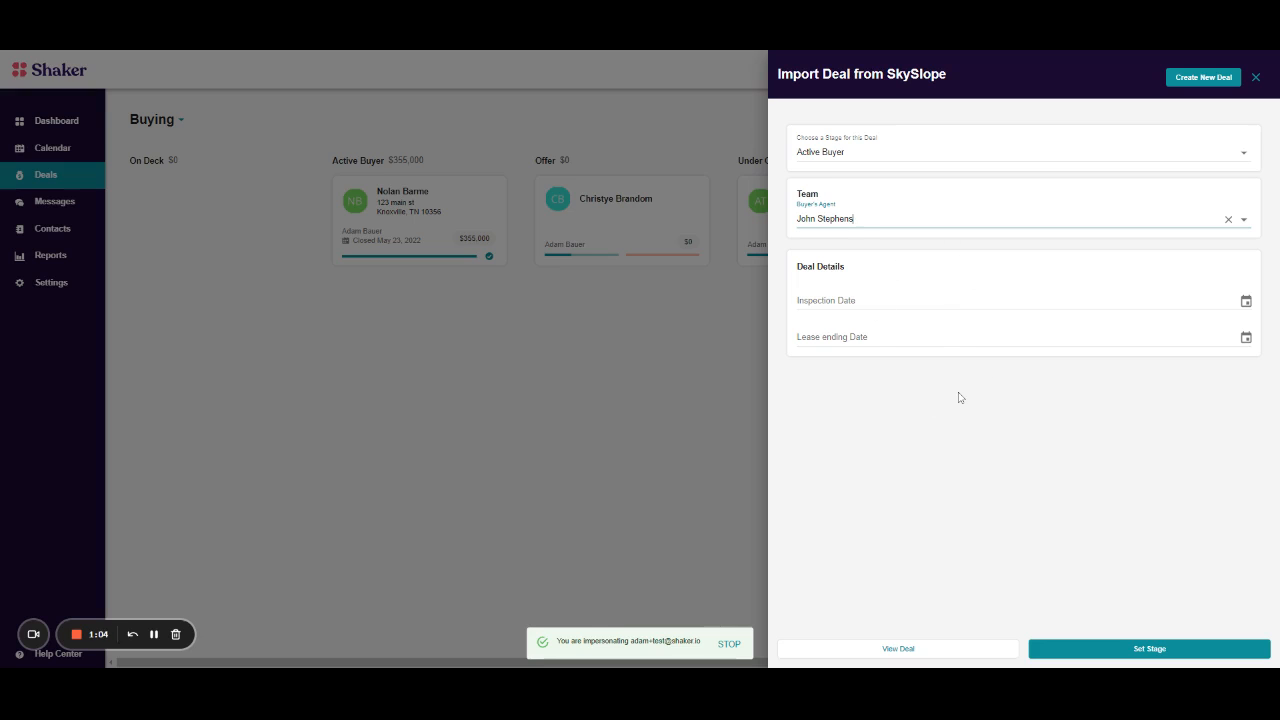
mouse_move(896, 404)
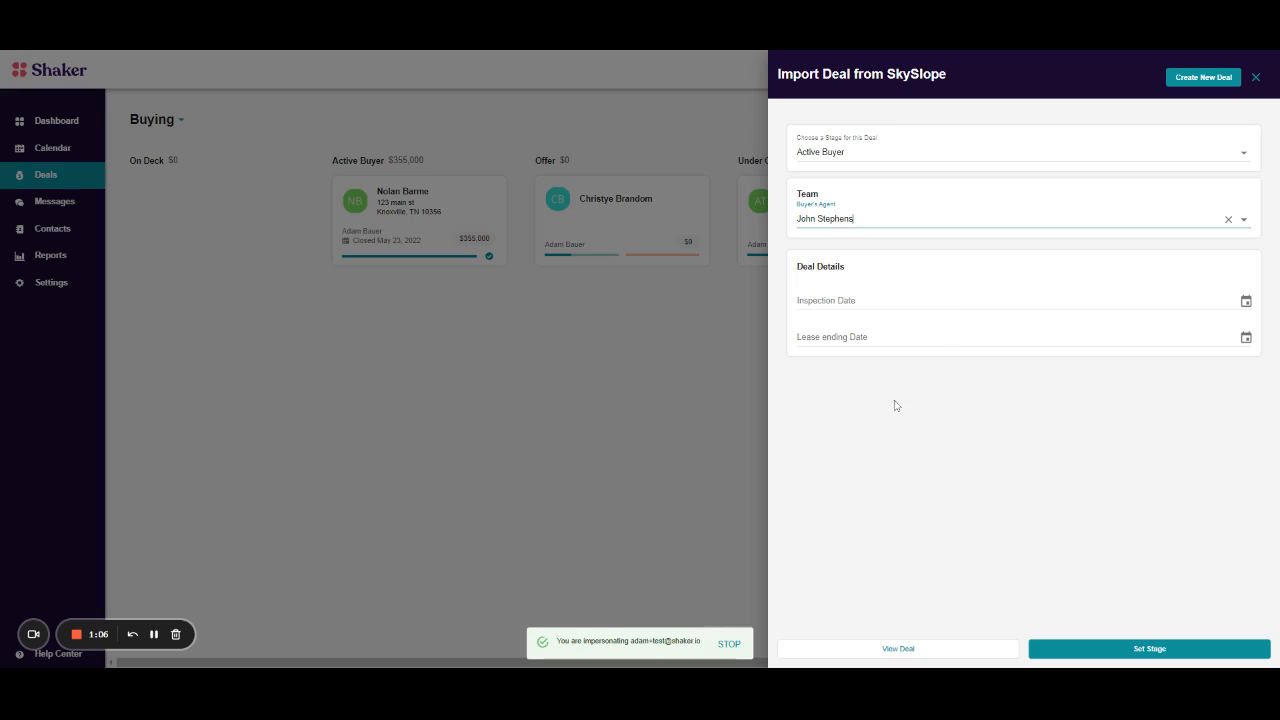
mouse_move(1064, 520)
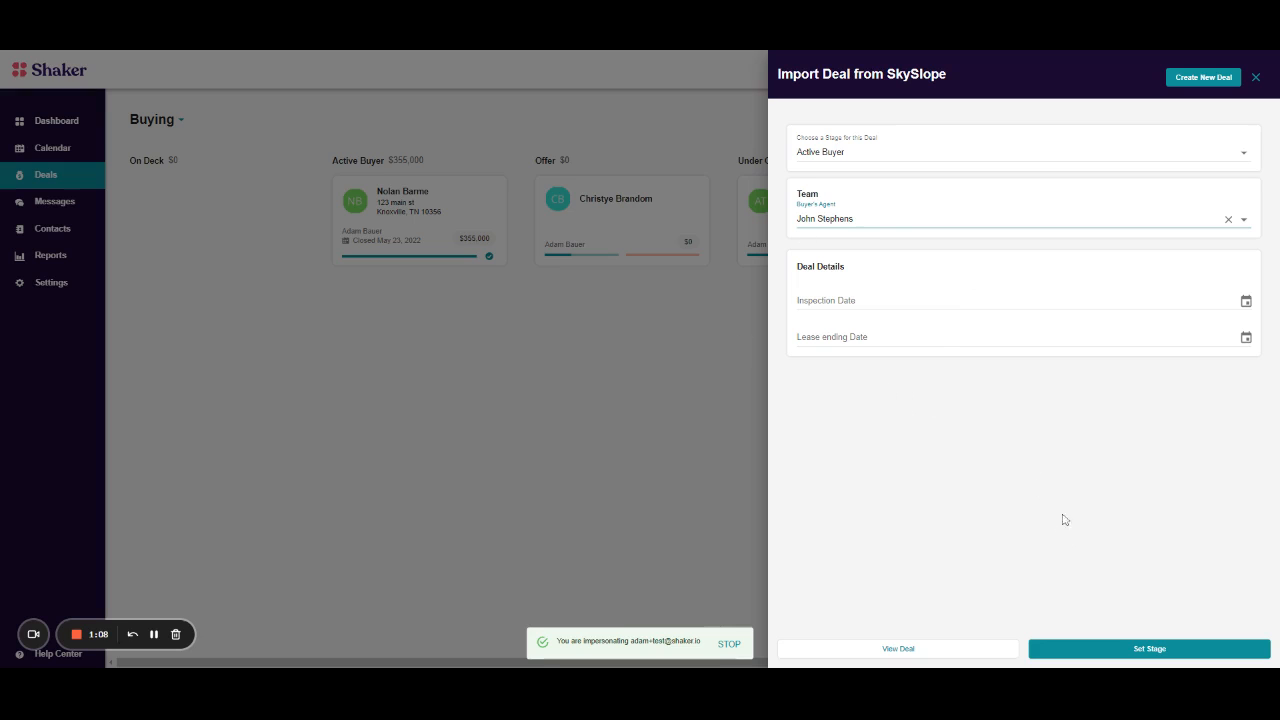
mouse_move(964, 444)
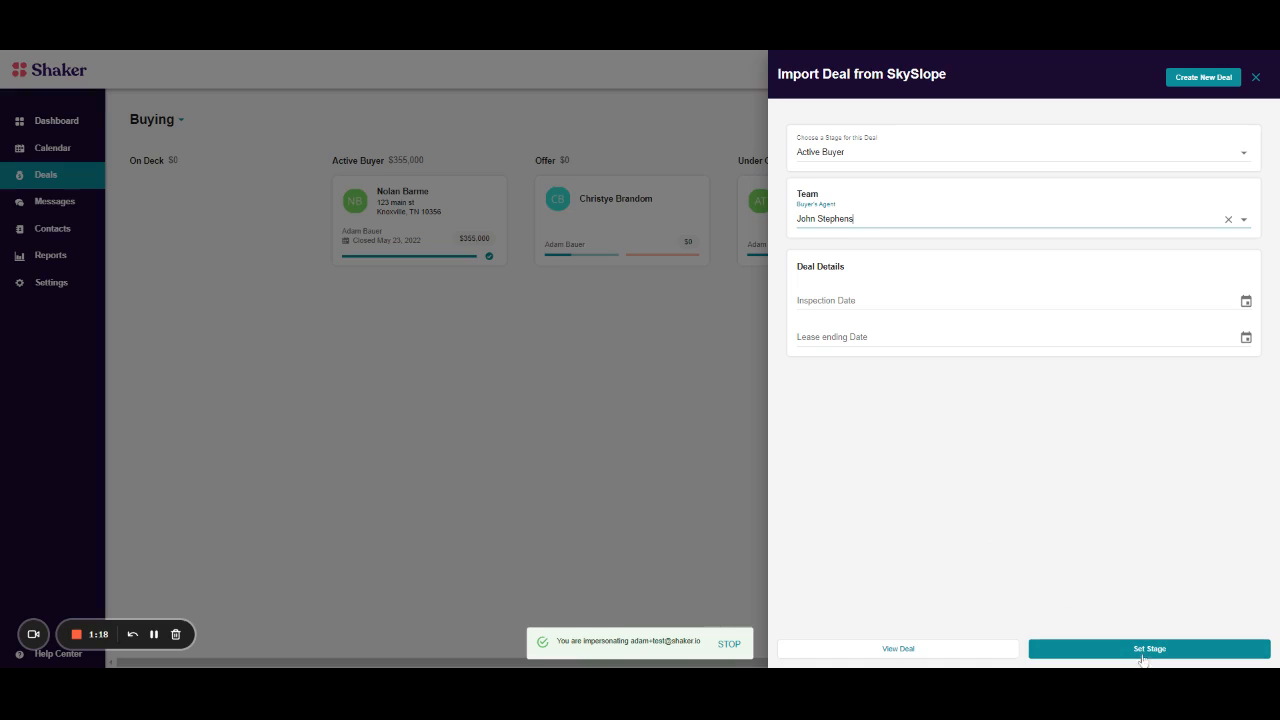
click(1148, 648)
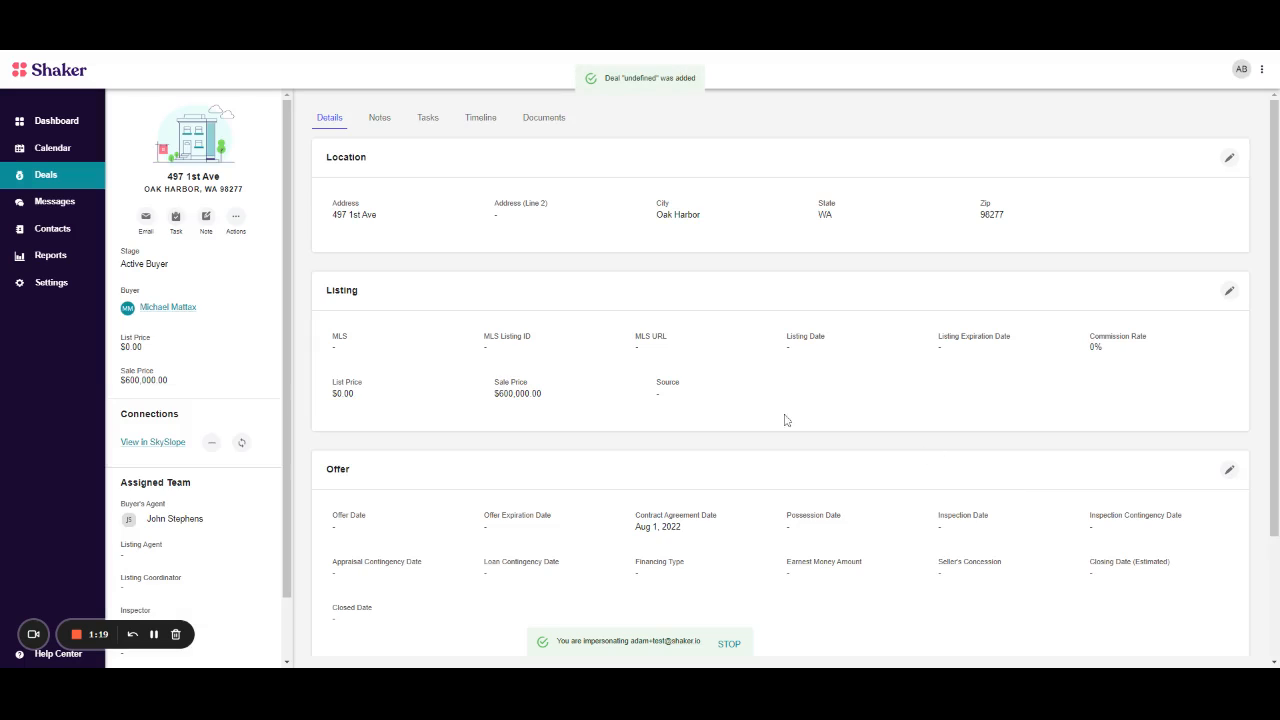
mouse_move(240, 178)
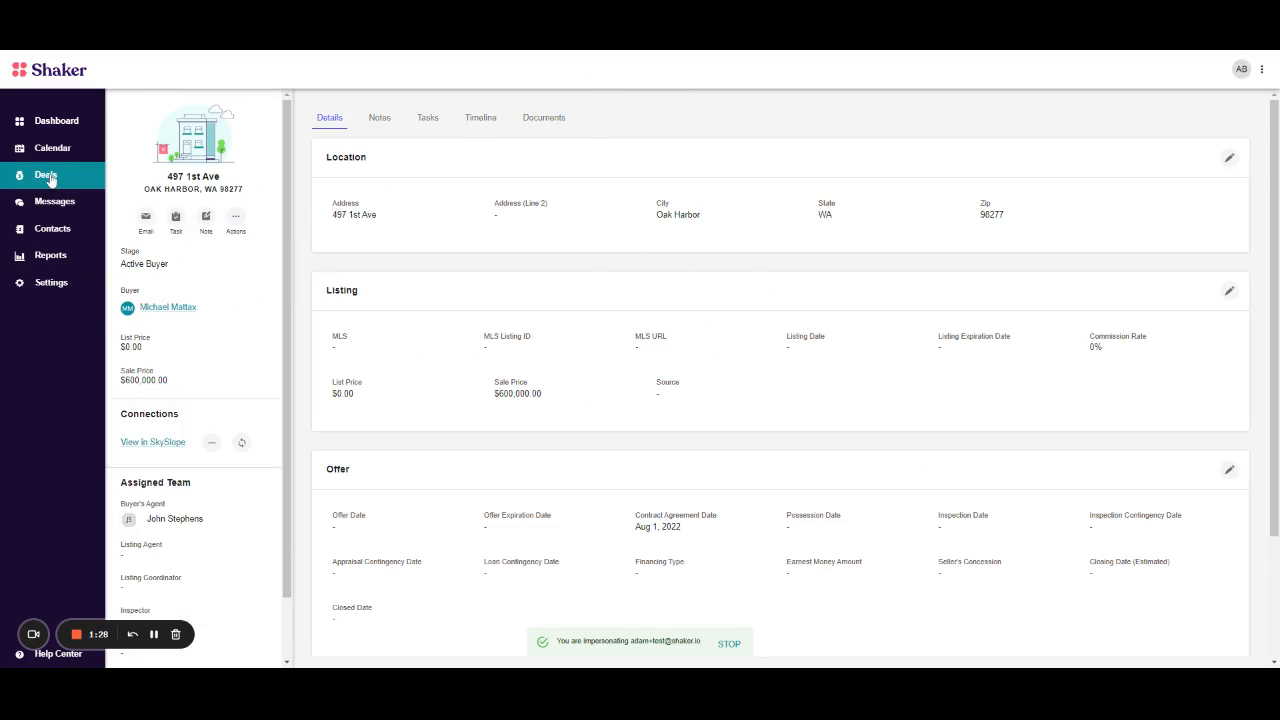
click(44, 176)
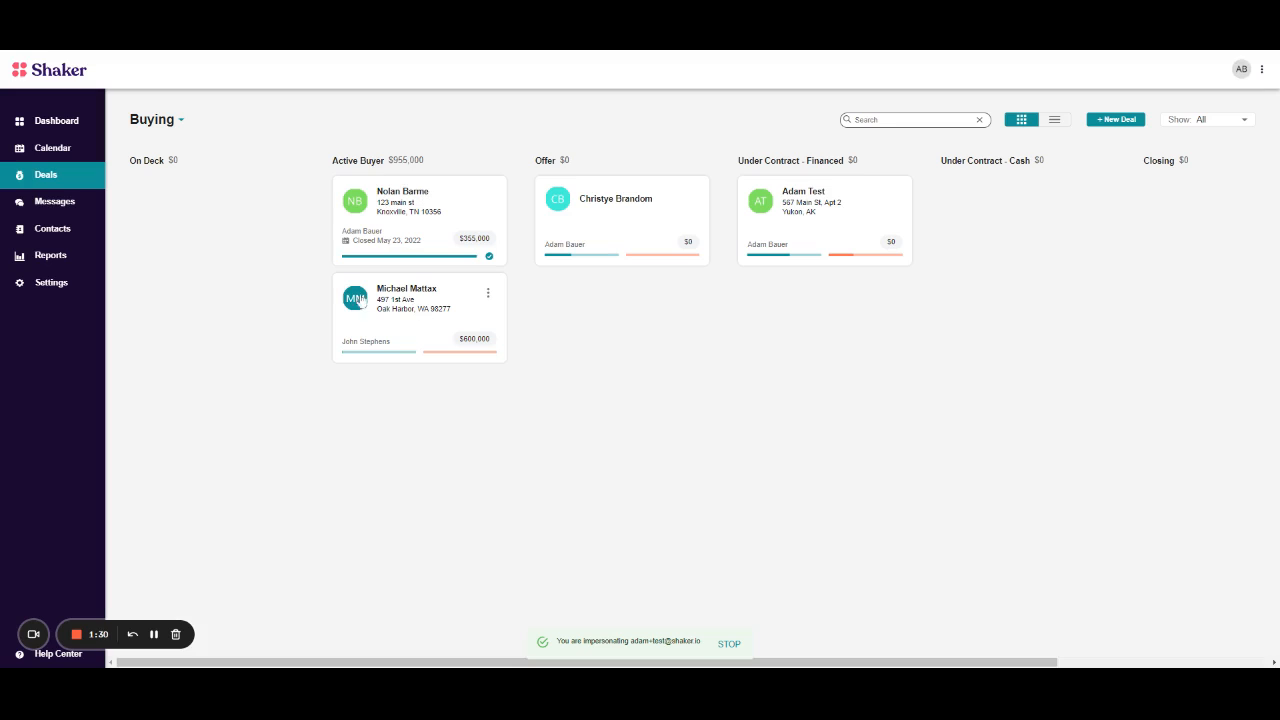
mouse_move(452, 304)
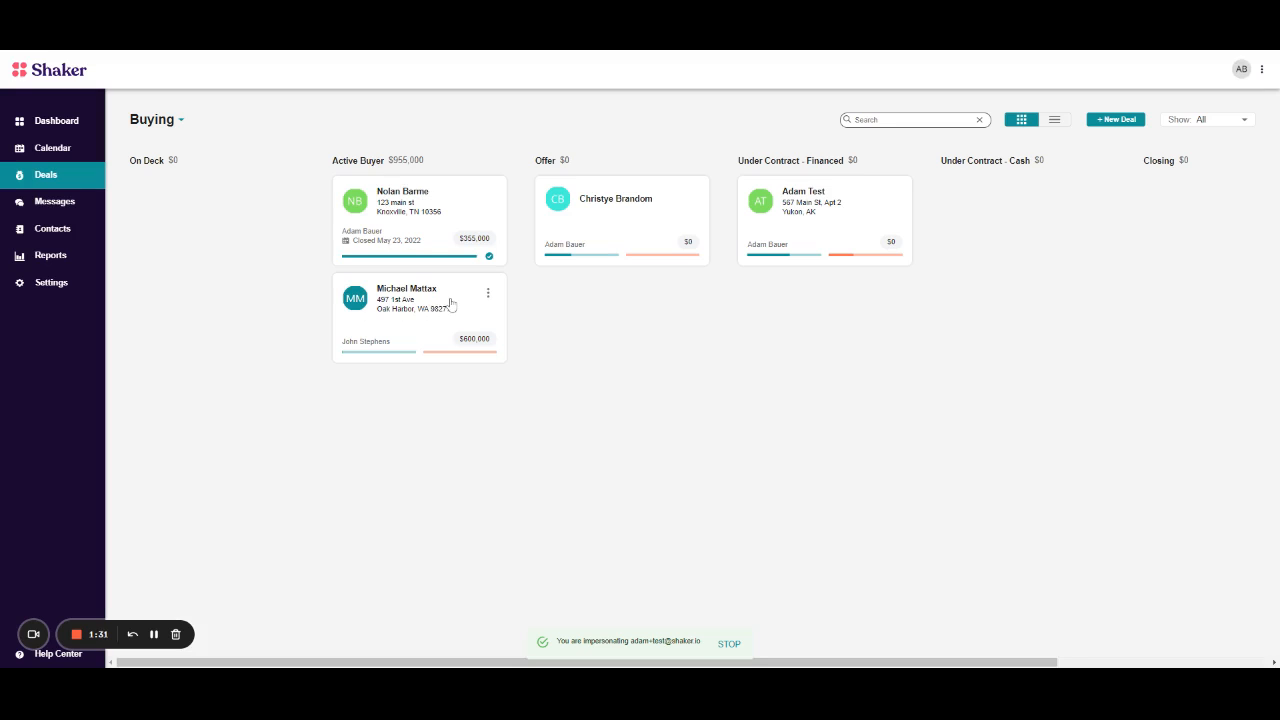
click(52, 228)
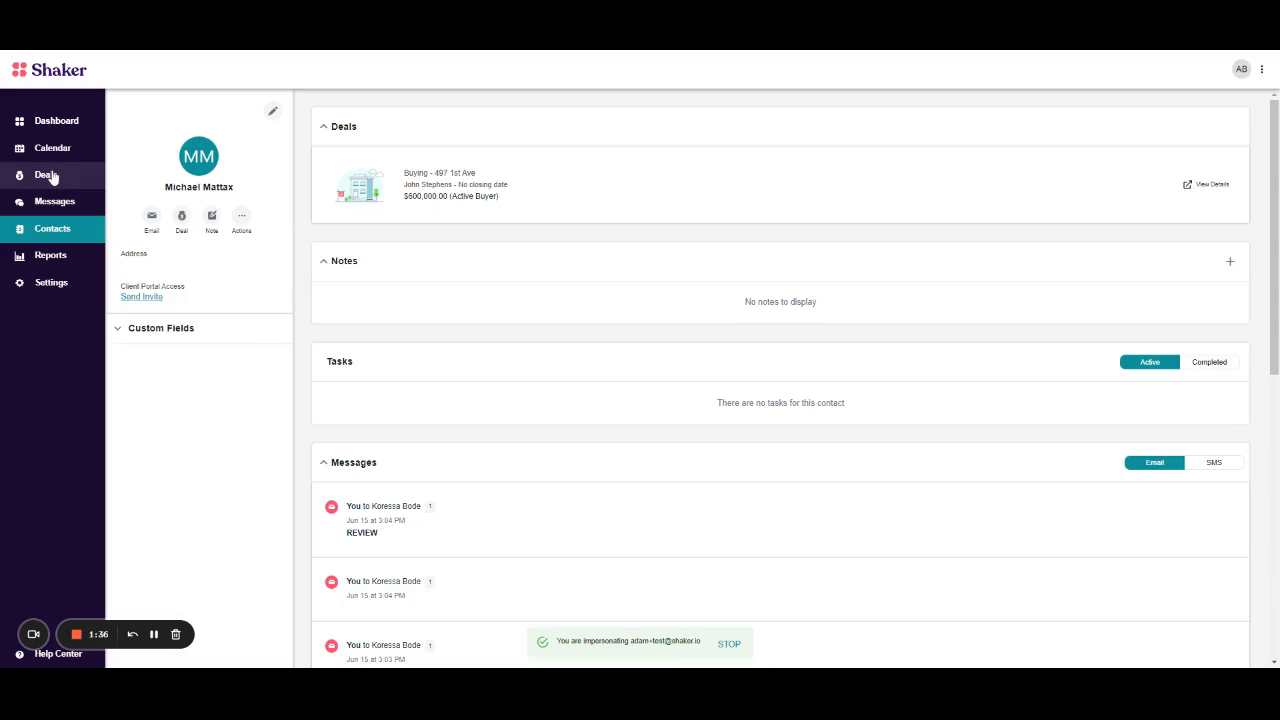
click(44, 176)
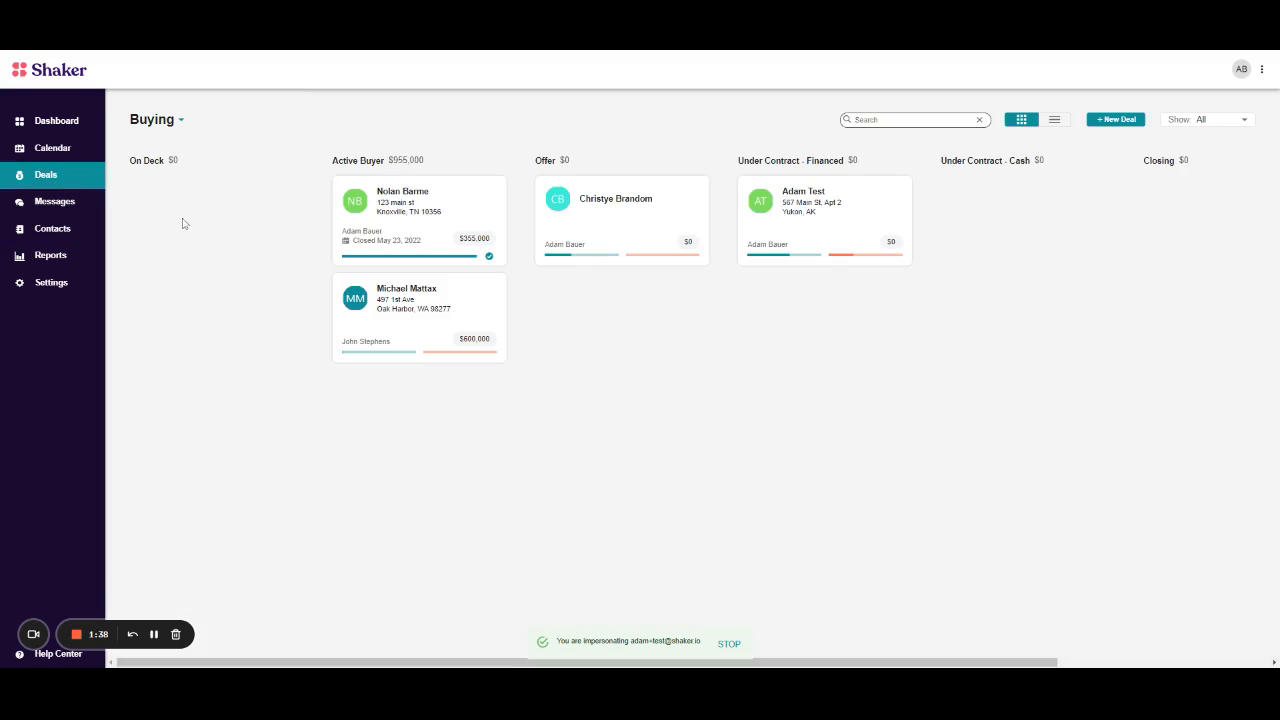